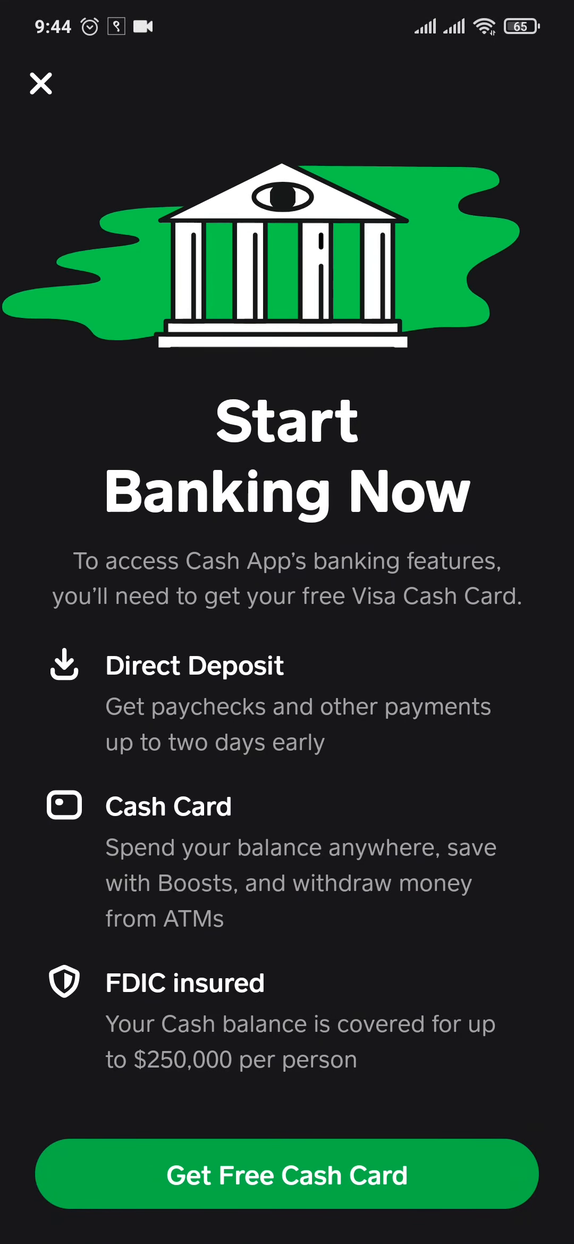
Close the Start Banking Now promotion and enter $10 on the home keypad.
click(41, 83)
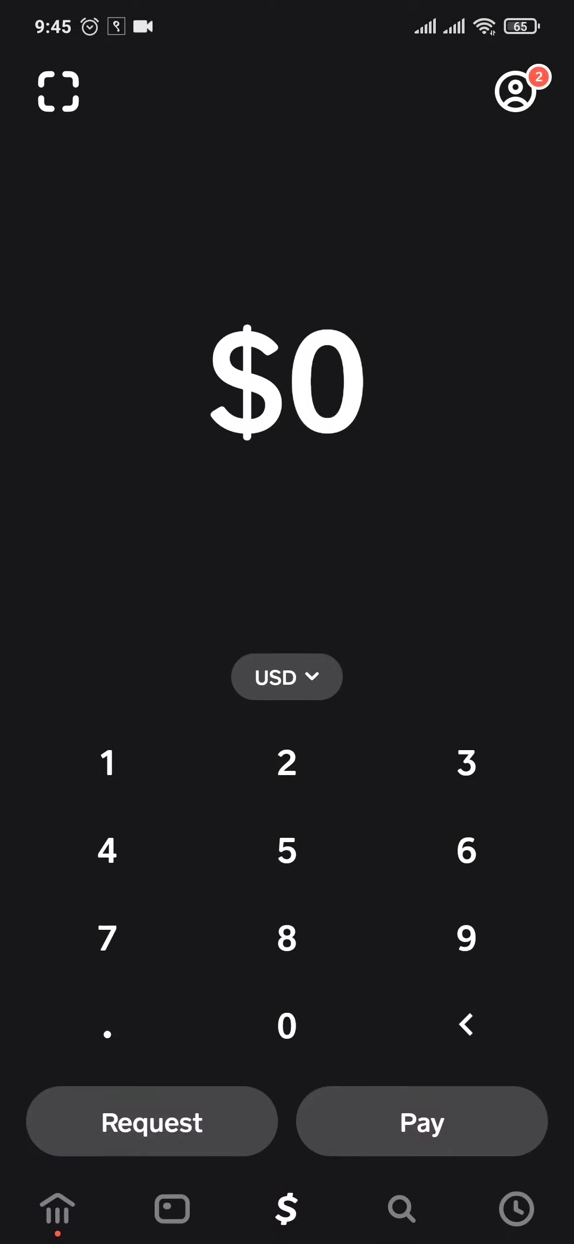
click(108, 761)
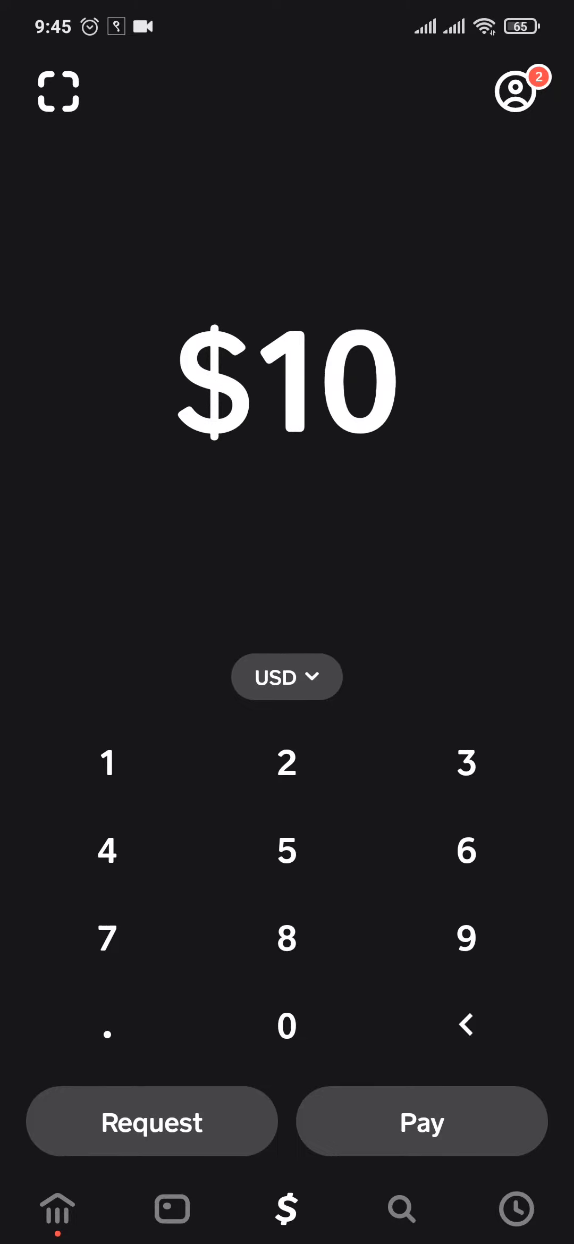
click(422, 1121)
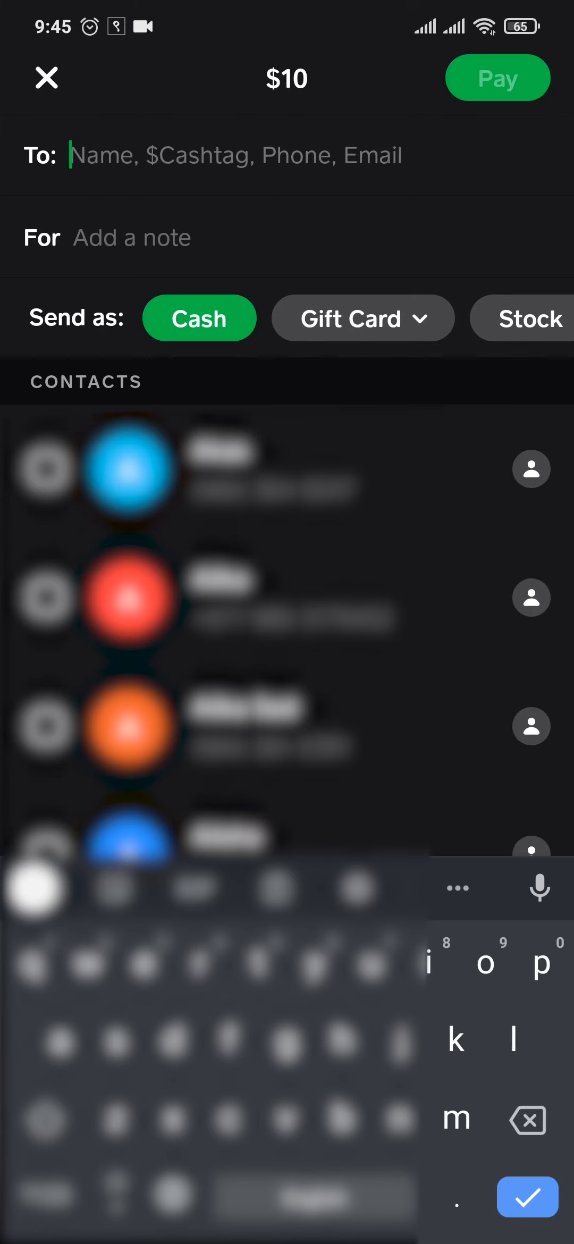
click(46, 78)
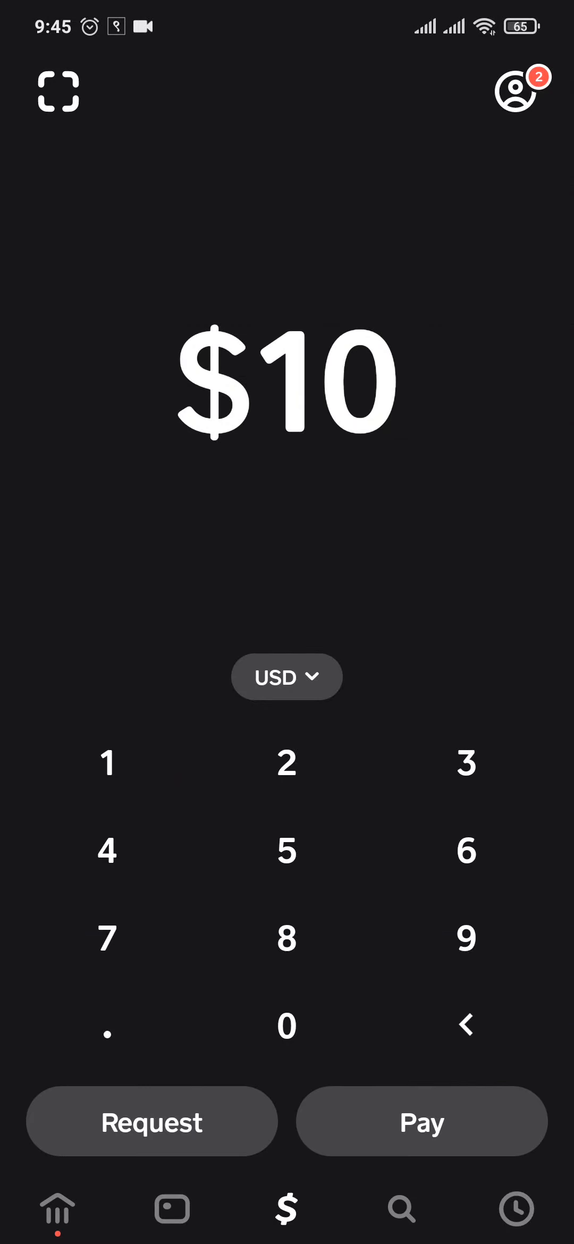